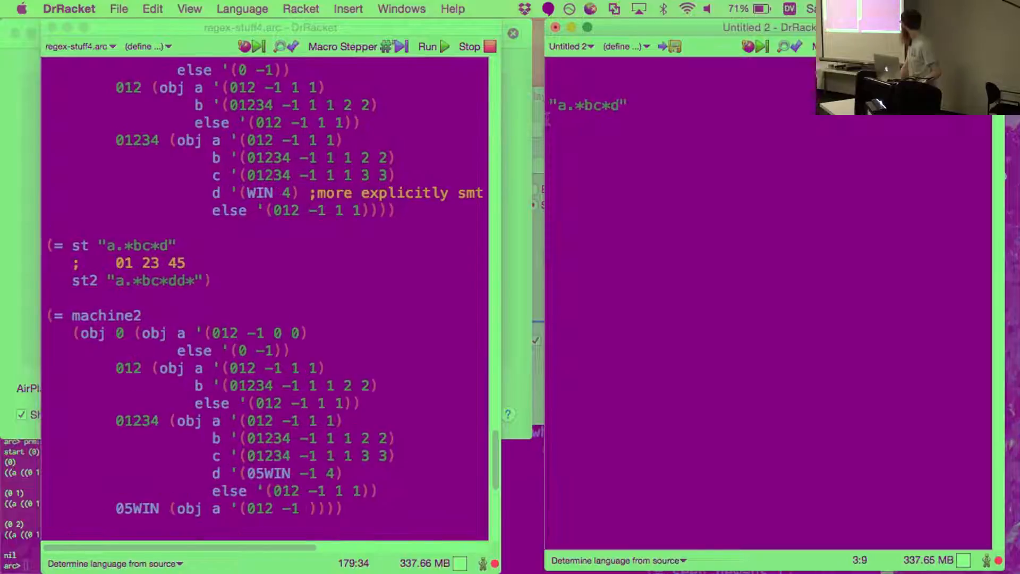
Write the state numbering '01 23 4' on the line beneath 'a.*bc*d'.
{"action": "triple_click", "coordinate": [588, 105]}
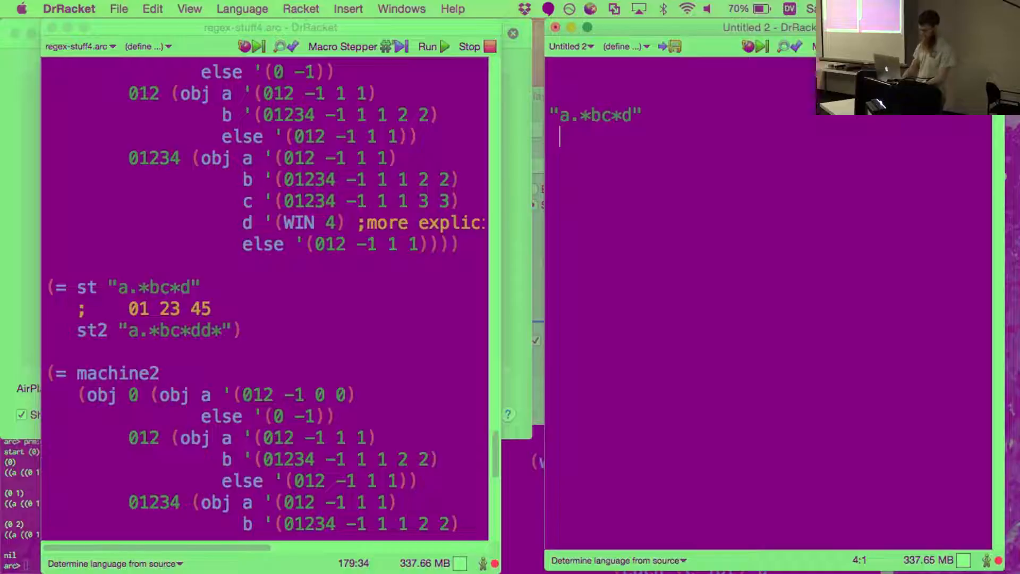
{"action": "type", "text": "0"}
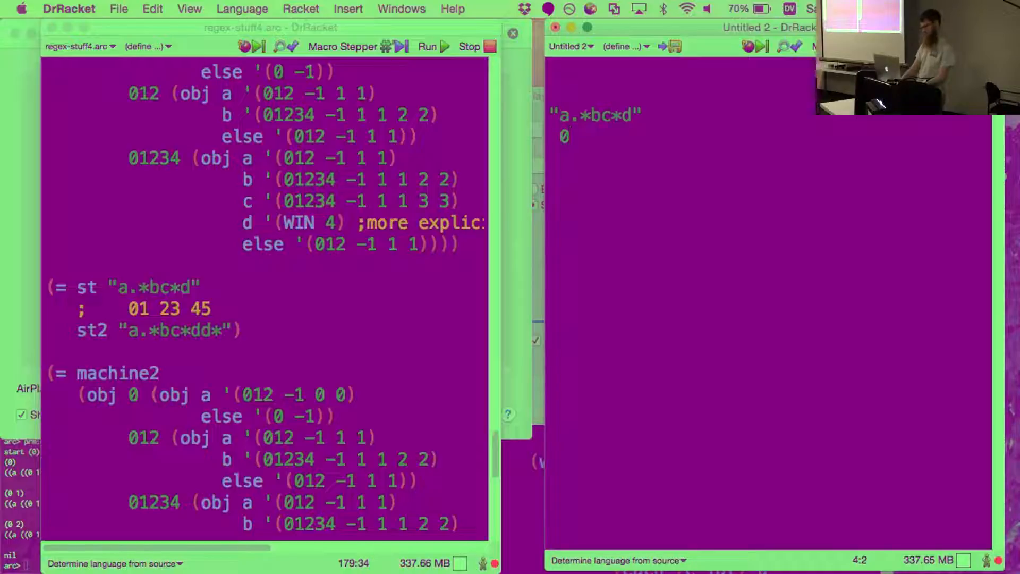
{"action": "type", "text": "1"}
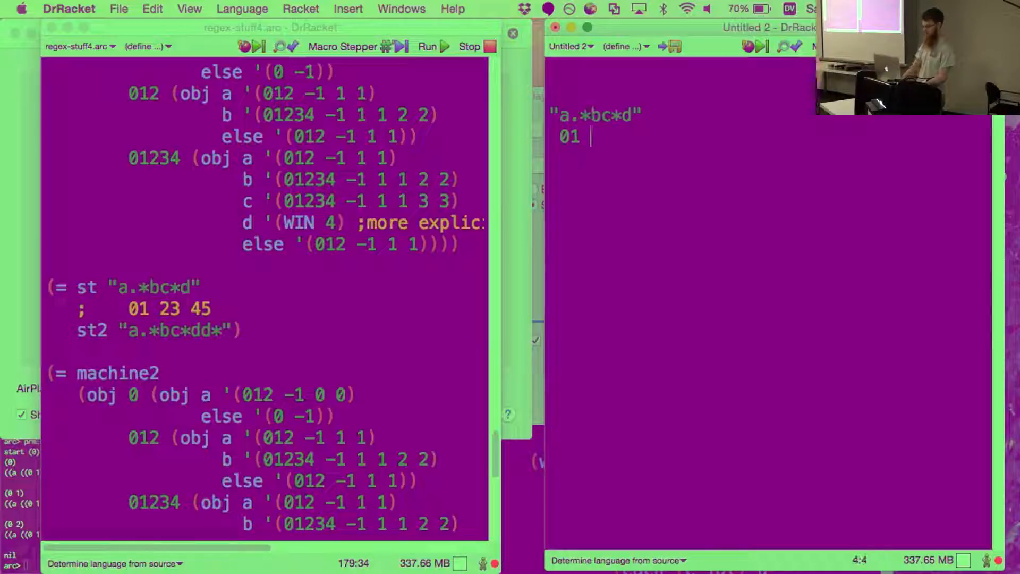
{"action": "type", "text": "2"}
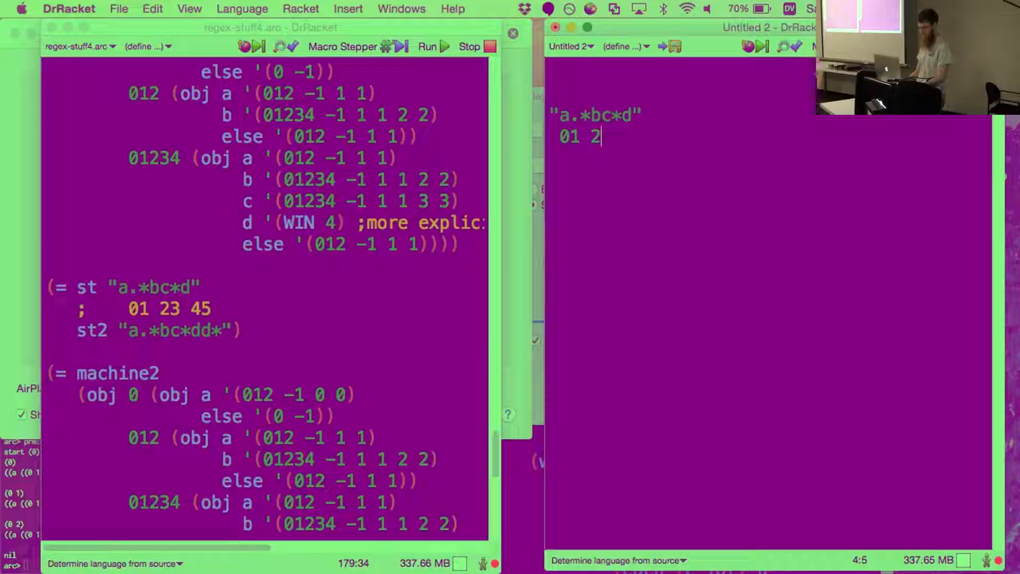
{"action": "type", "text": "3"}
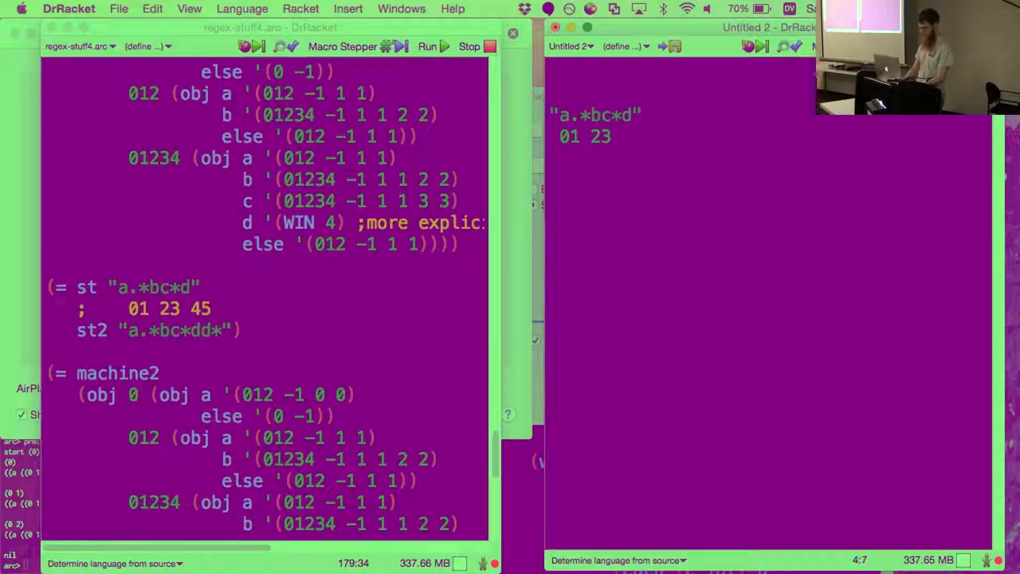
{"action": "type", "text": "4"}
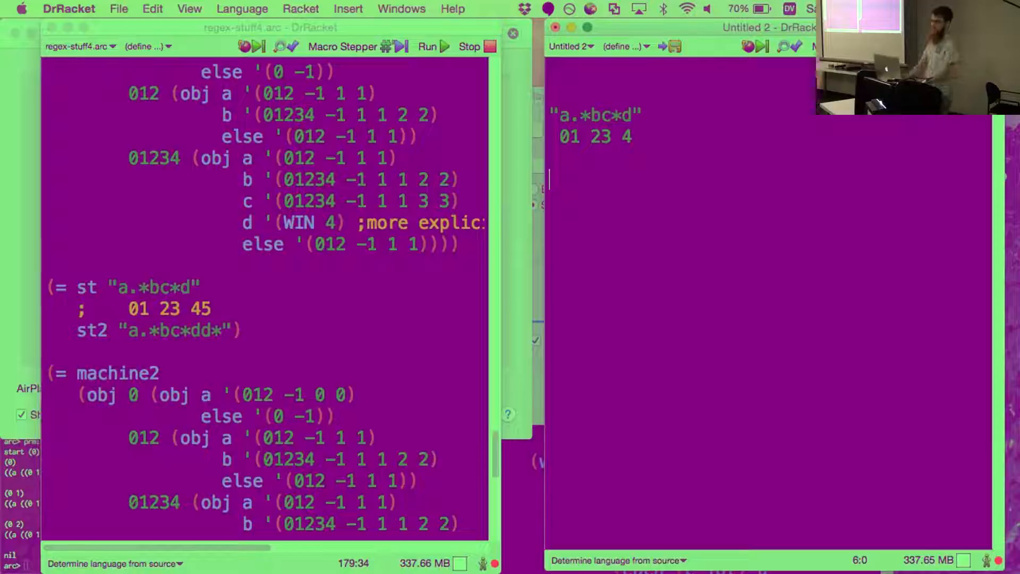
{"action": "double_click", "coordinate": [563, 116]}
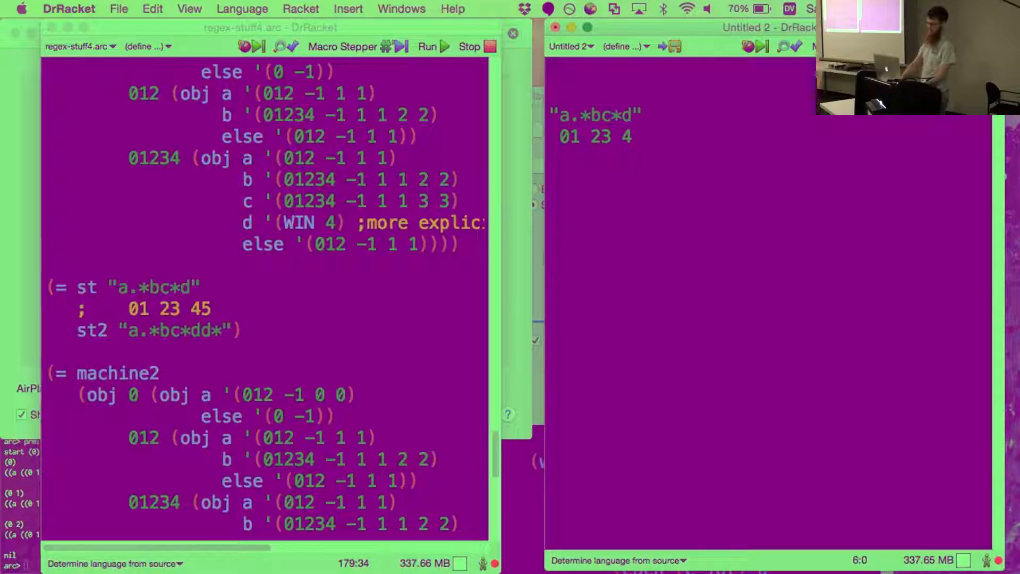
Add a state '0' entry with the transition 'not a -> 0' and a '.*' note.
{"action": "type", "text": "0"}
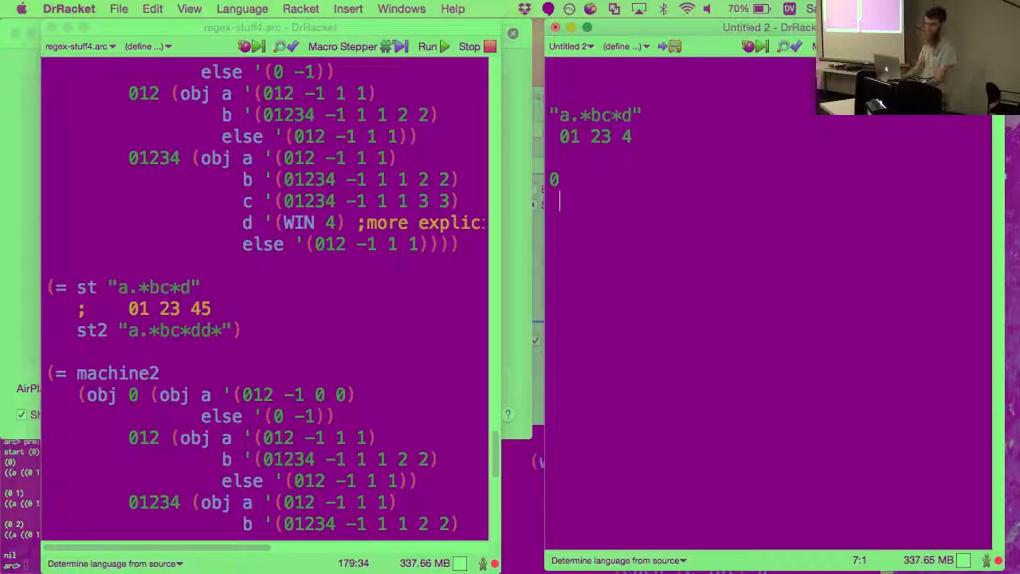
{"action": "type", "text": "not"}
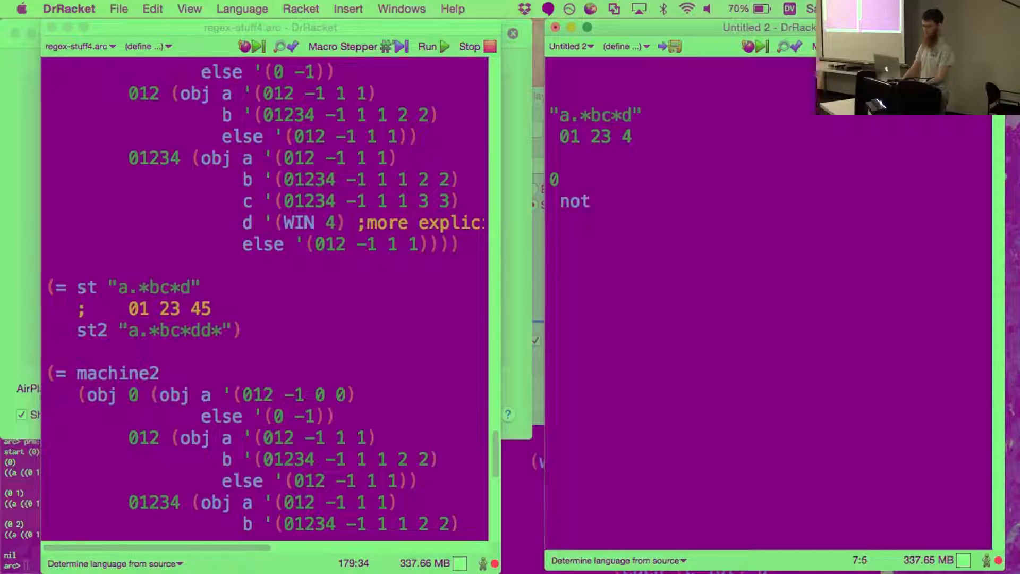
{"action": "type", "text": "a -> 0"}
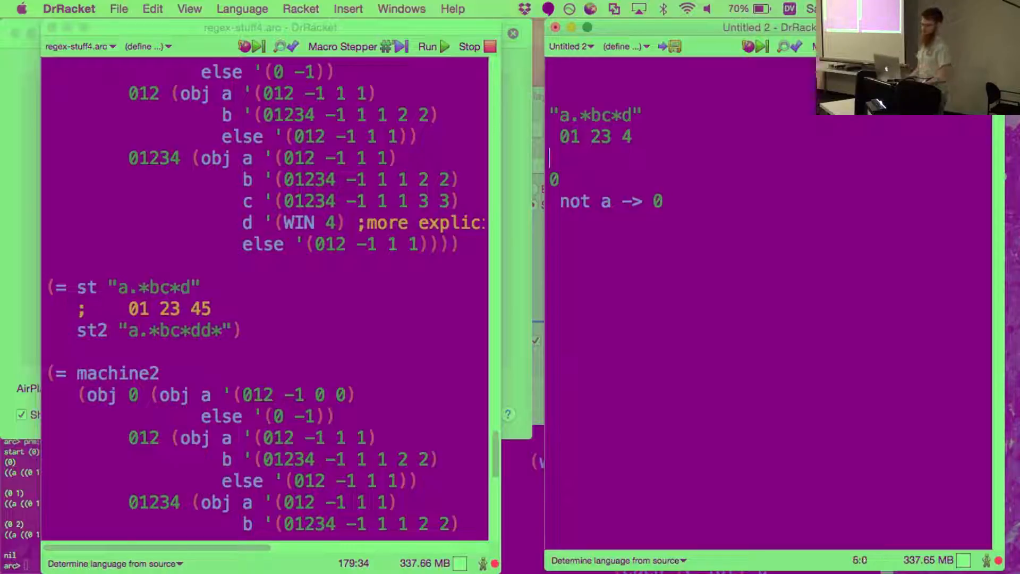
{"action": "type", "text": ".*"}
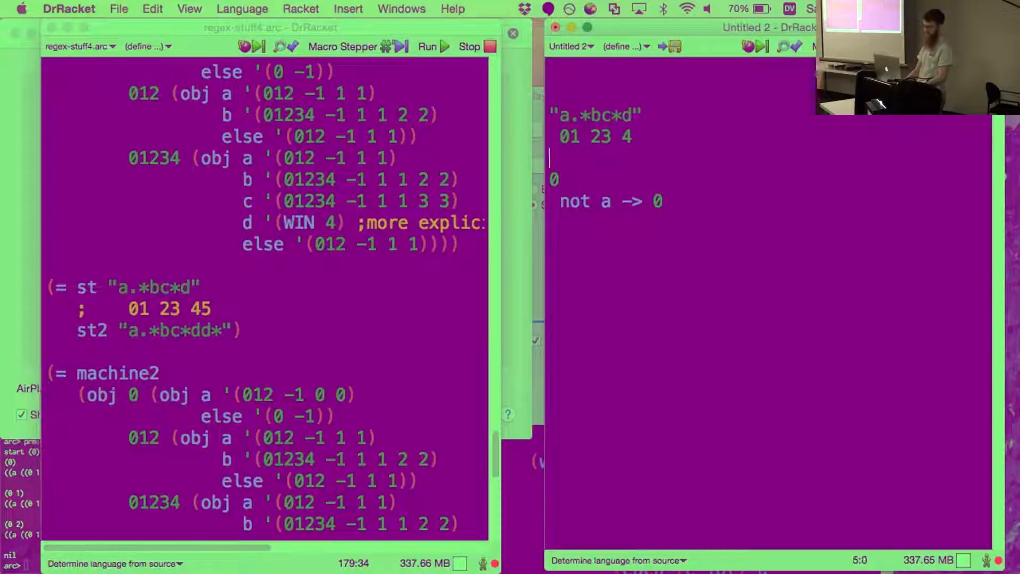
Add the transition 'a -> 012' under state 0.
{"action": "type", "text": "a"}
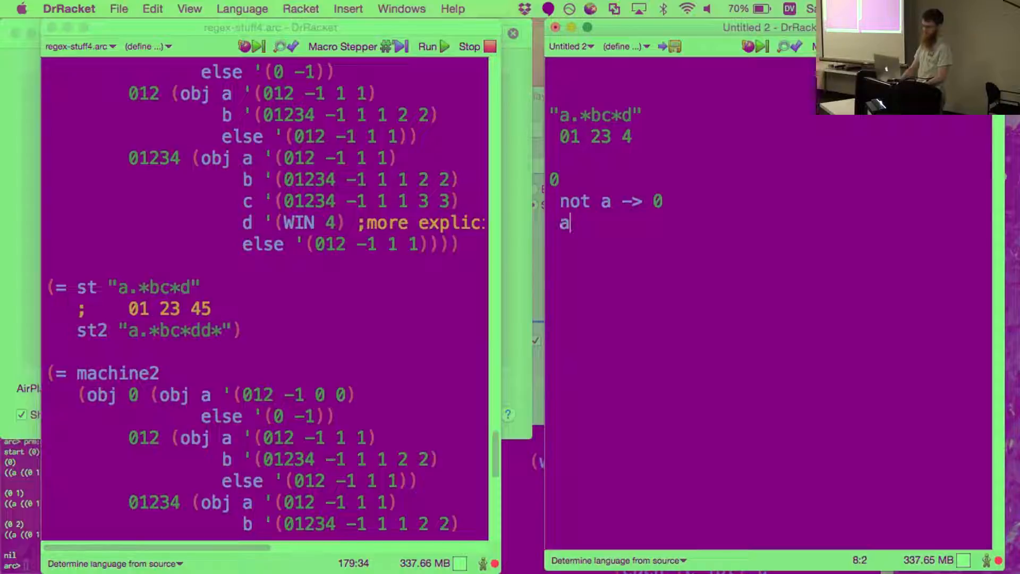
{"action": "type", "text": "->"}
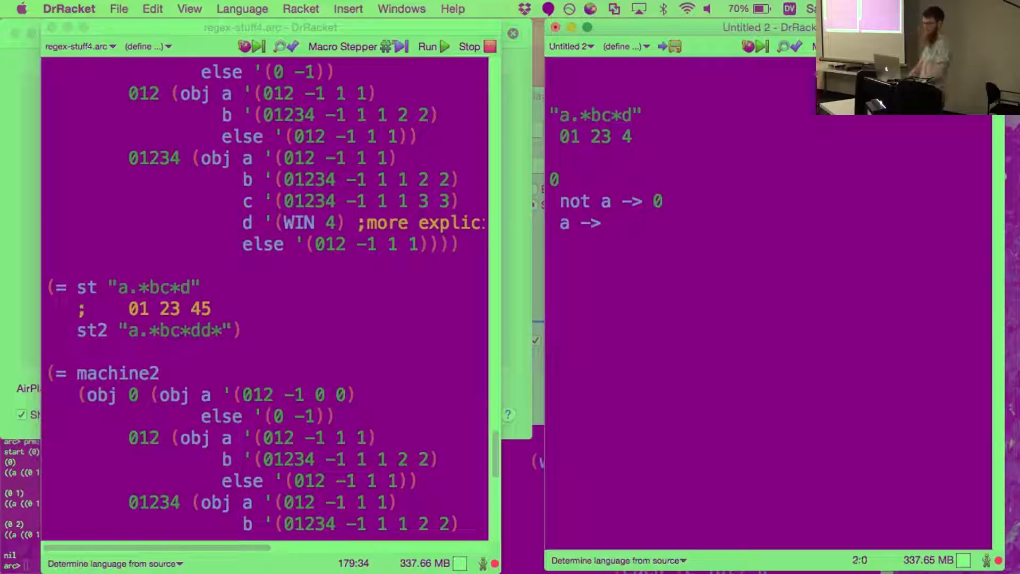
{"action": "type", "text": "a"}
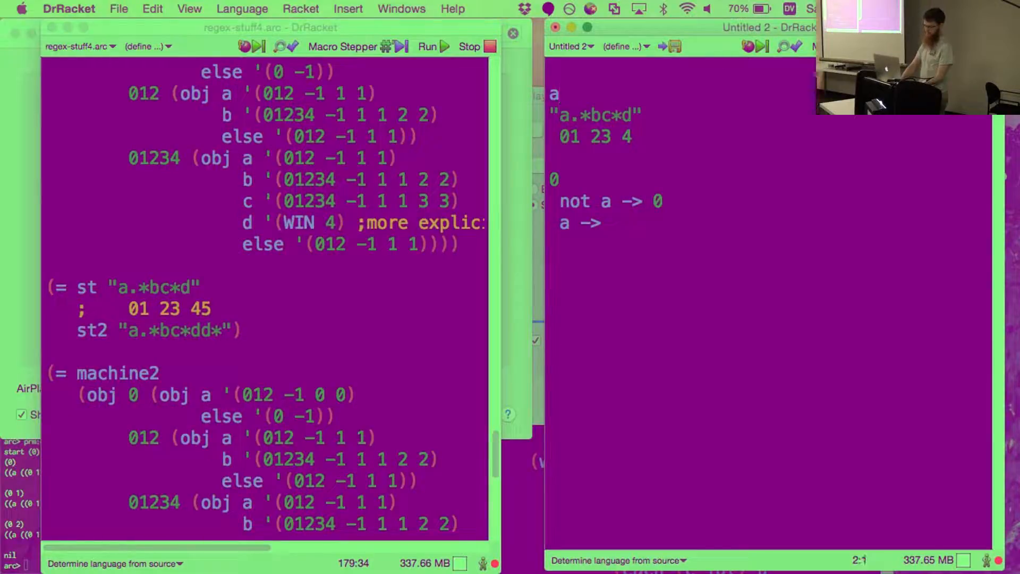
{"action": "type", "text": "ucoeuho"}
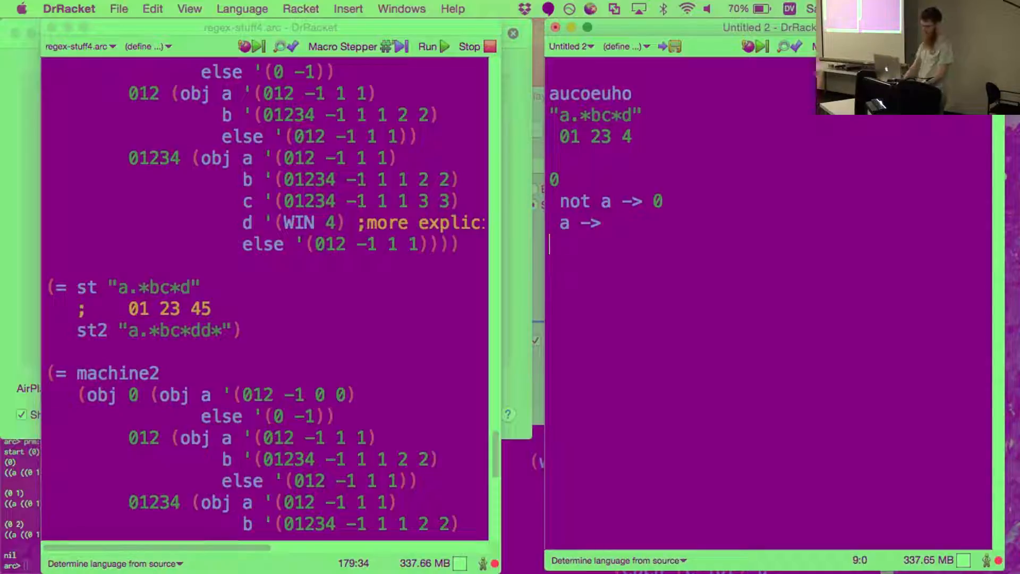
{"action": "type", "text": "0"}
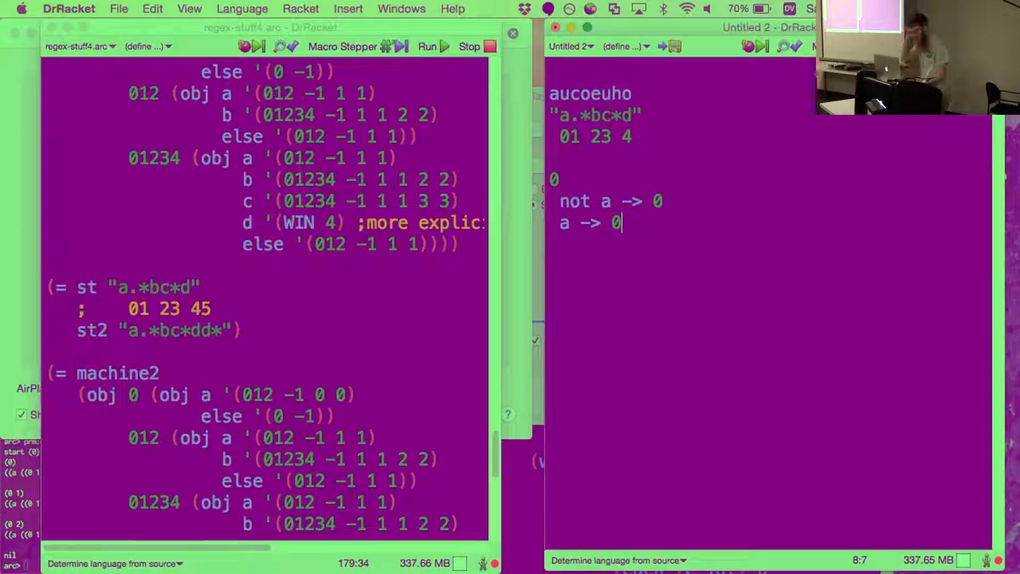
{"action": "type", "text": "12"}
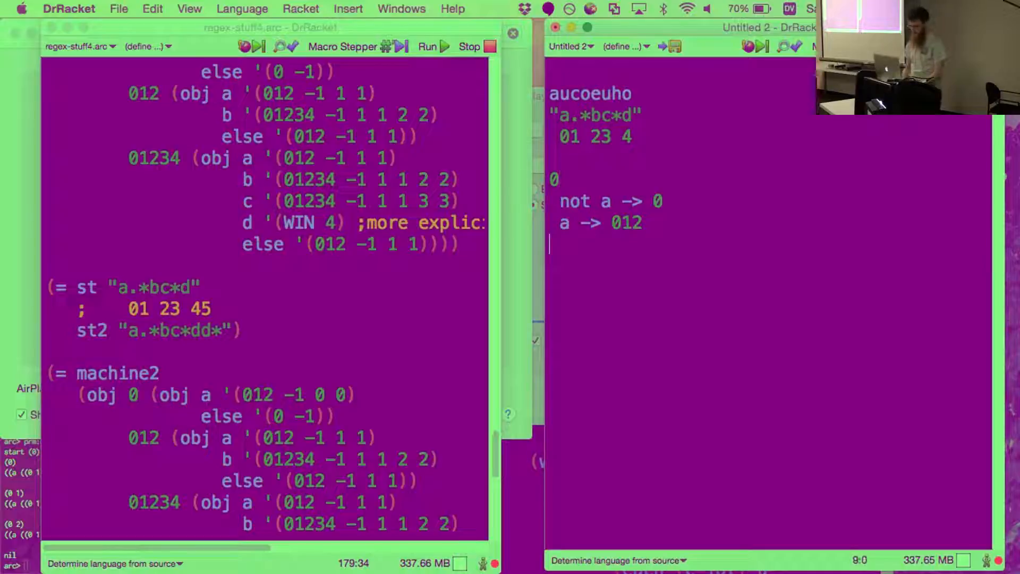
Add state '012' with transitions 'a -> 012' and 'b -> 013'.
{"action": "type", "text": "012"}
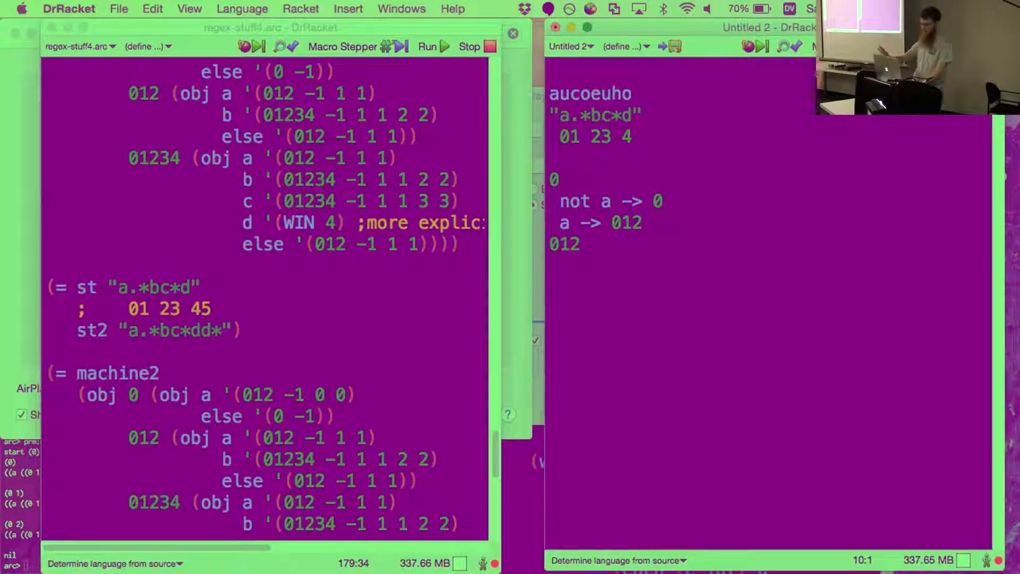
{"action": "type", "text": "a ->"}
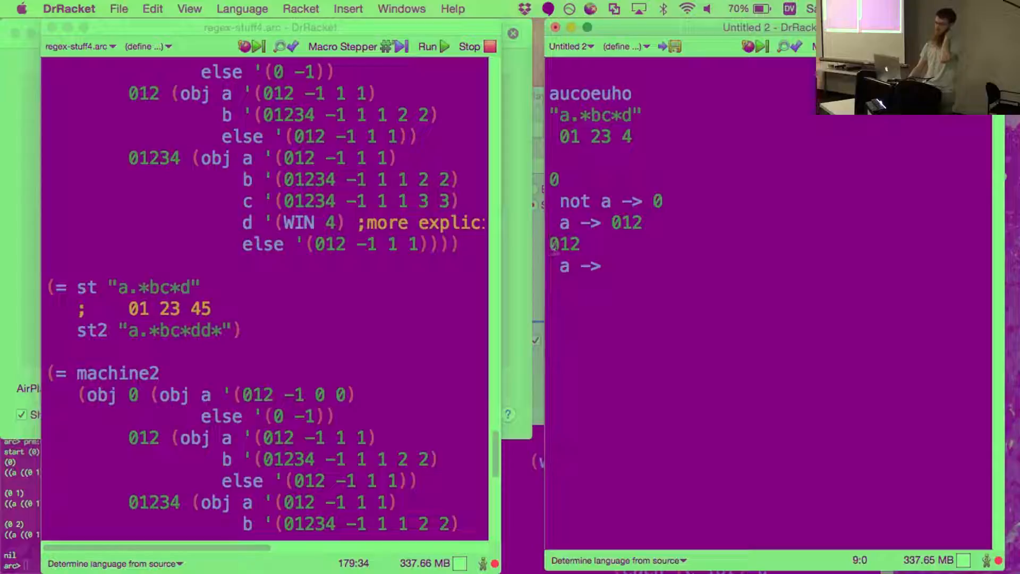
{"action": "left_click", "coordinate": [560, 244]}
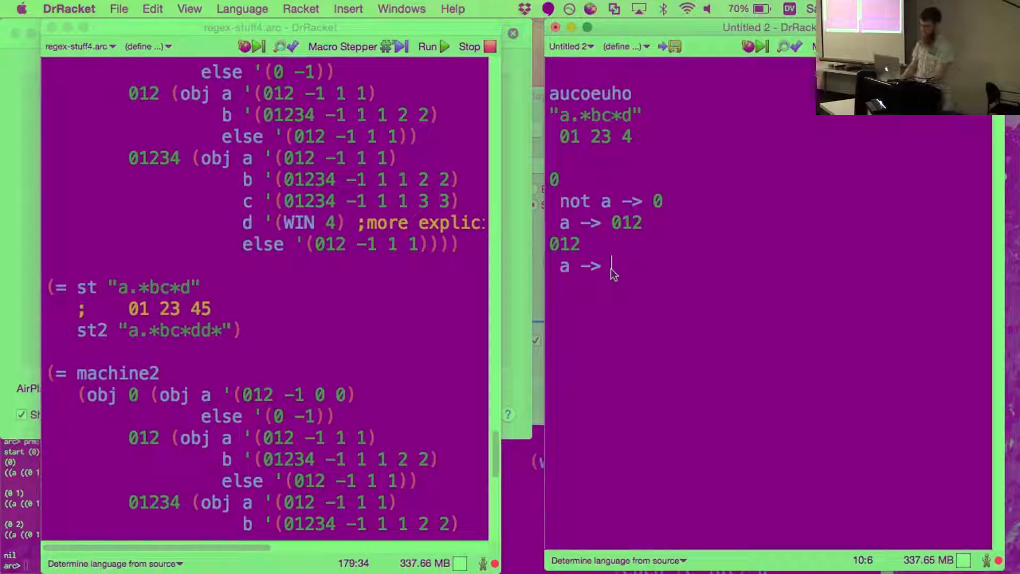
{"action": "type", "text": "012"}
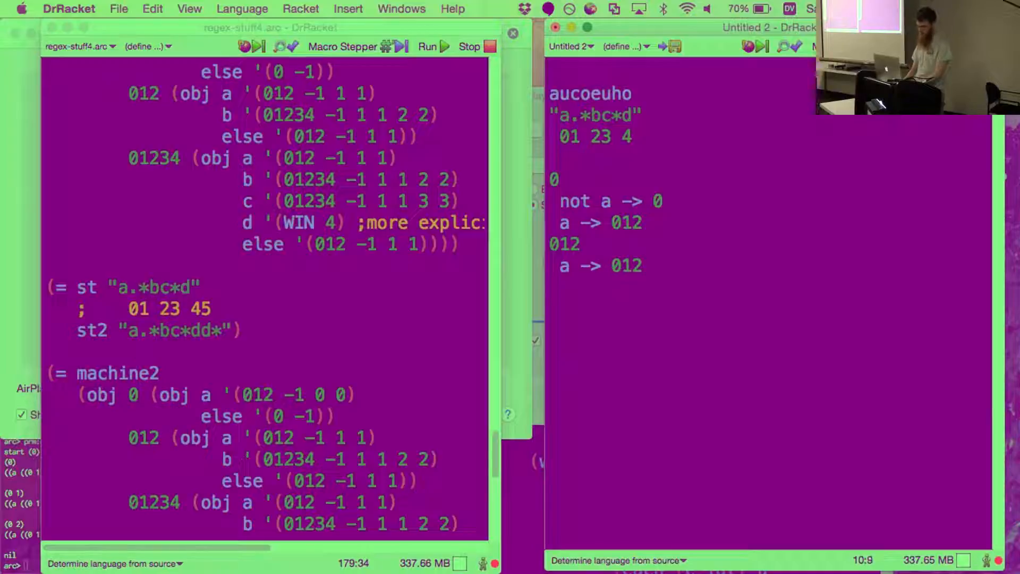
{"action": "type", "text": "b ->"}
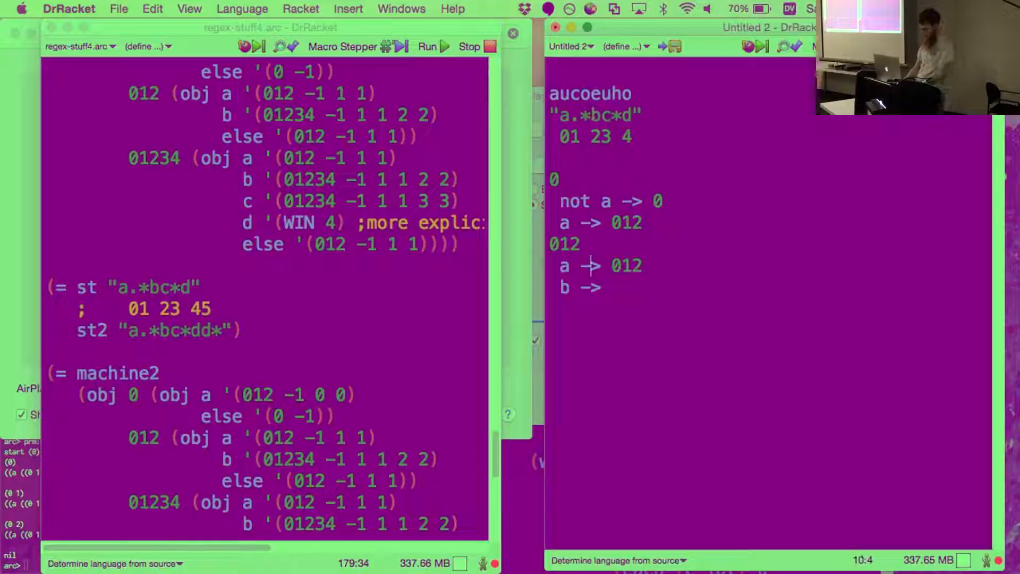
{"action": "type", "text": "0"}
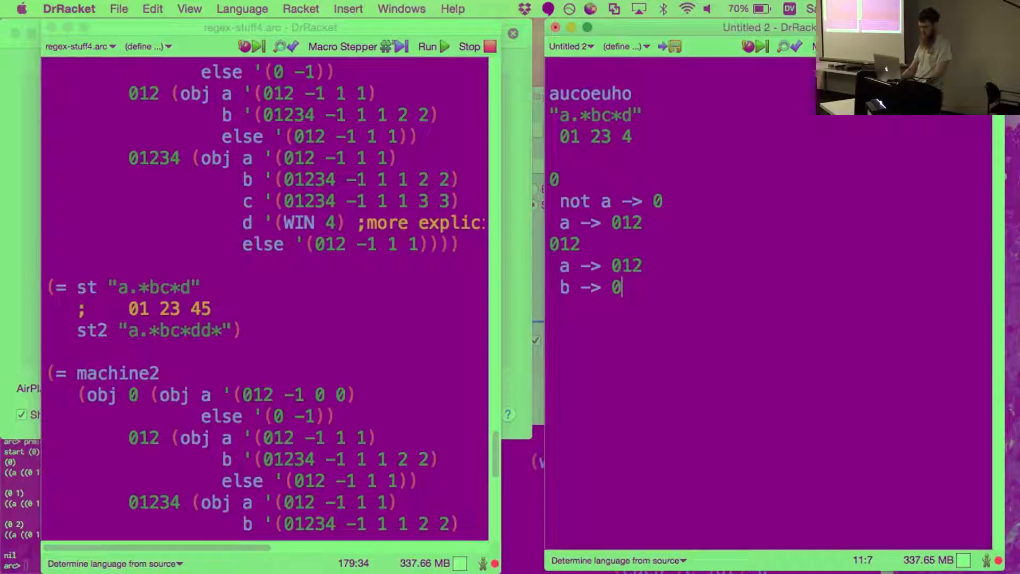
{"action": "type", "text": "13"}
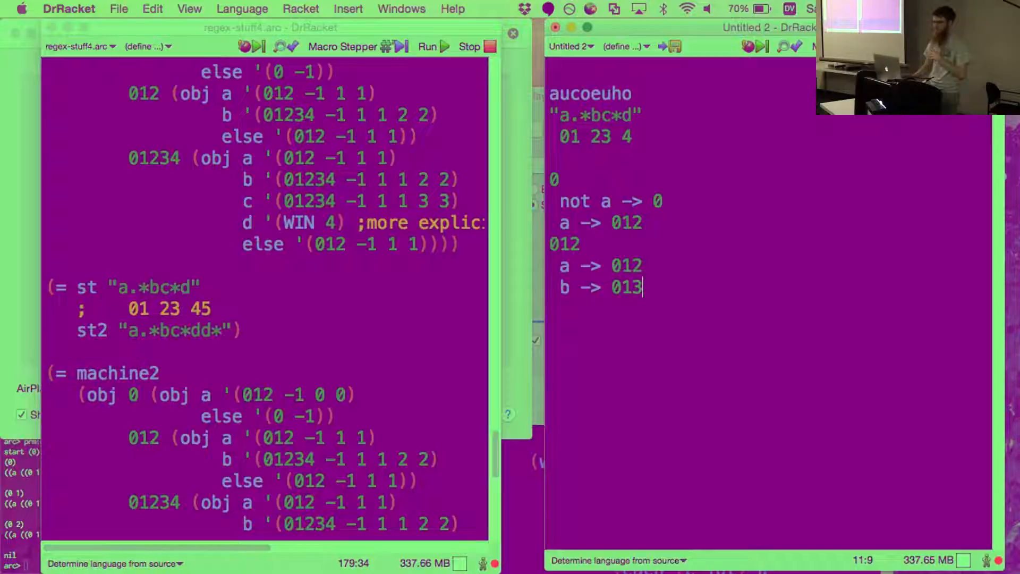
Trim 'b -> 013' to 'b -> 01' and point at the regex definition in regex-stuff4.arc.
{"action": "key", "text": "Backspace"}
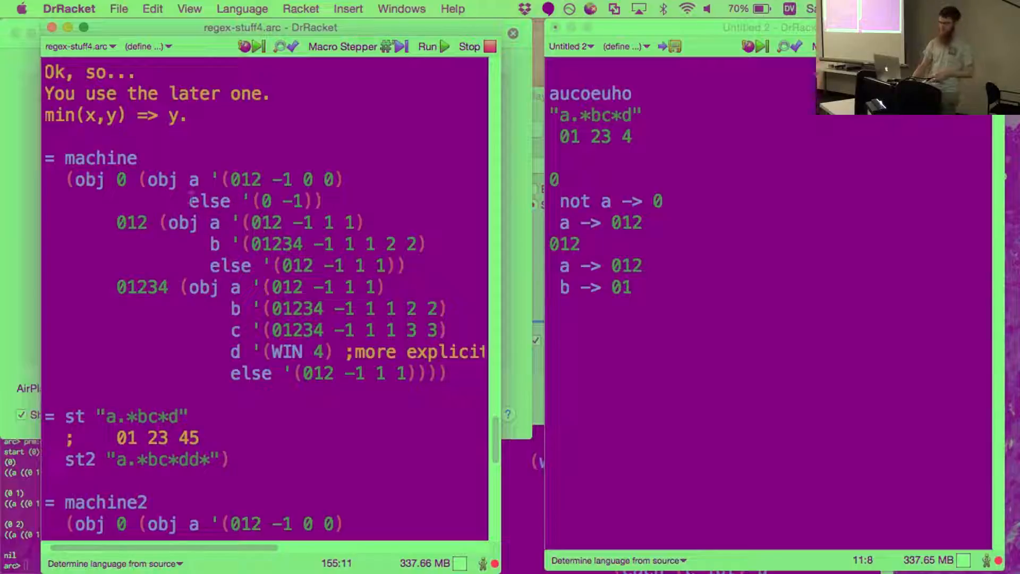
{"action": "left_click_drag", "start_coordinate": [160, 222], "coordinate": [240, 222]}
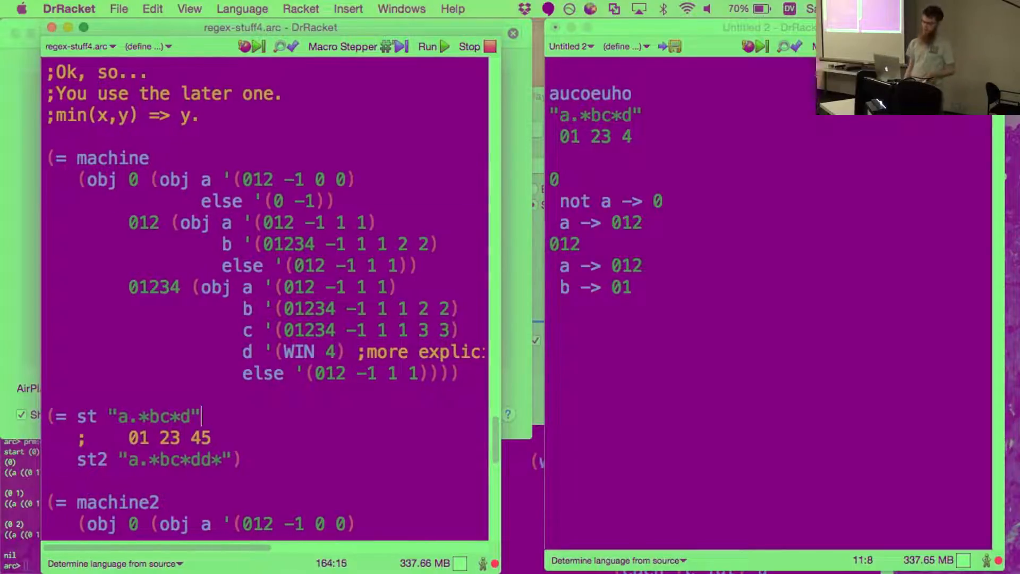
{"action": "left_click", "coordinate": [334, 223]}
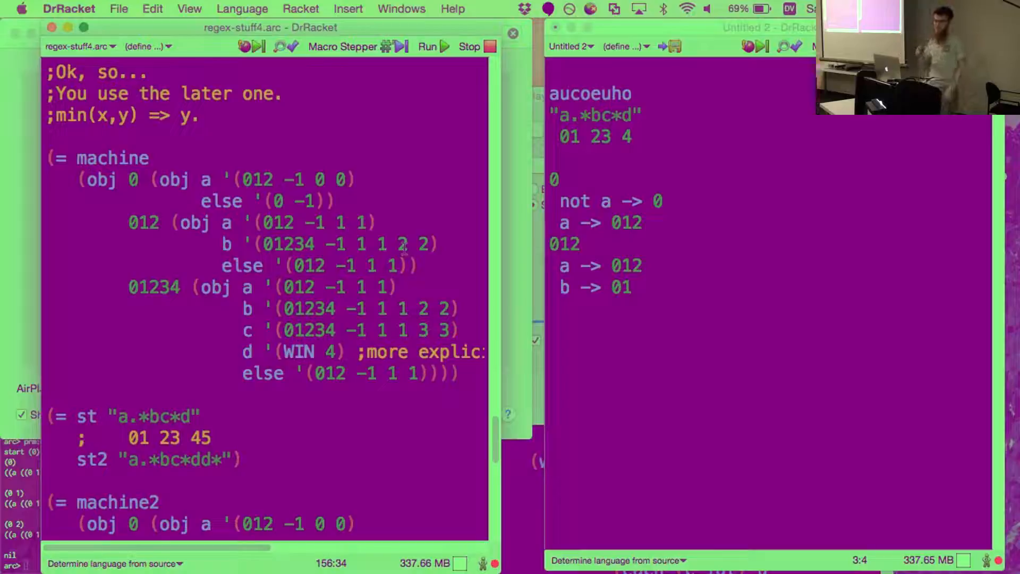
Scroll regex-stuff4.arc down past the run-machine definition.
{"action": "scroll", "scroll_direction": "down", "scroll_amount": 3}
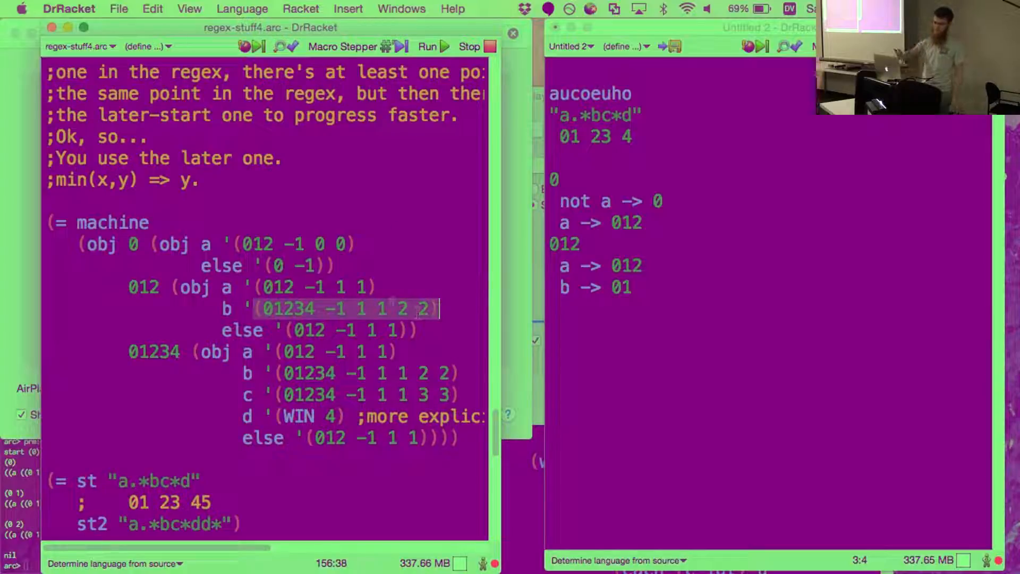
{"action": "scroll", "scroll_direction": "down", "scroll_amount": 3}
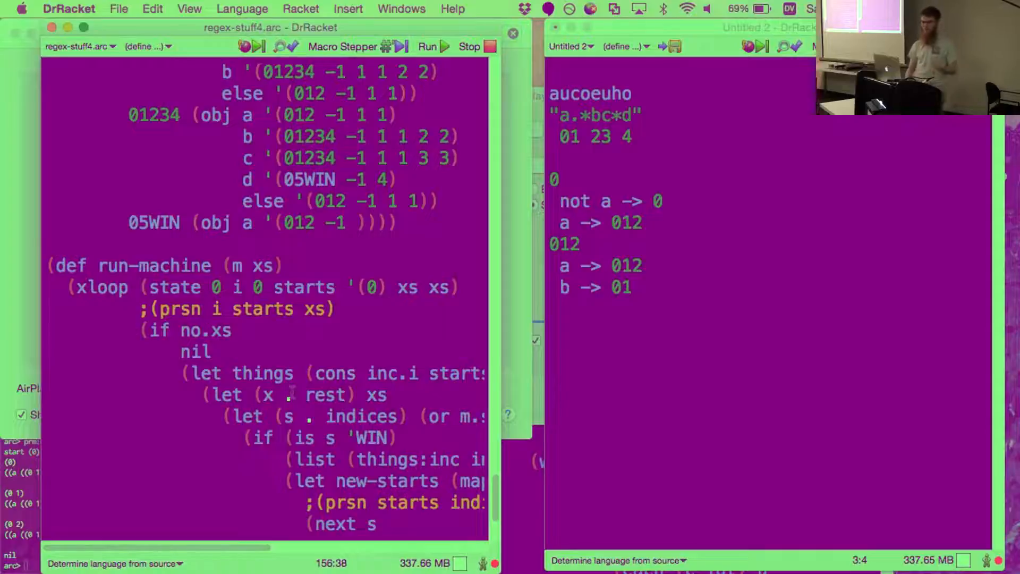
{"action": "scroll", "scroll_direction": "down", "scroll_amount": 3}
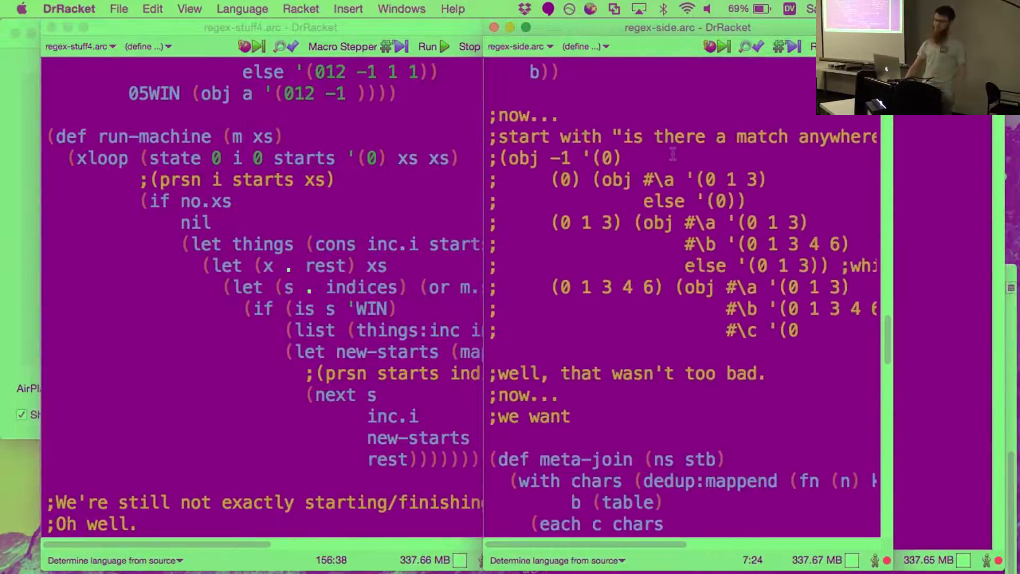
{"action": "scroll", "scroll_direction": "down", "scroll_amount": 3}
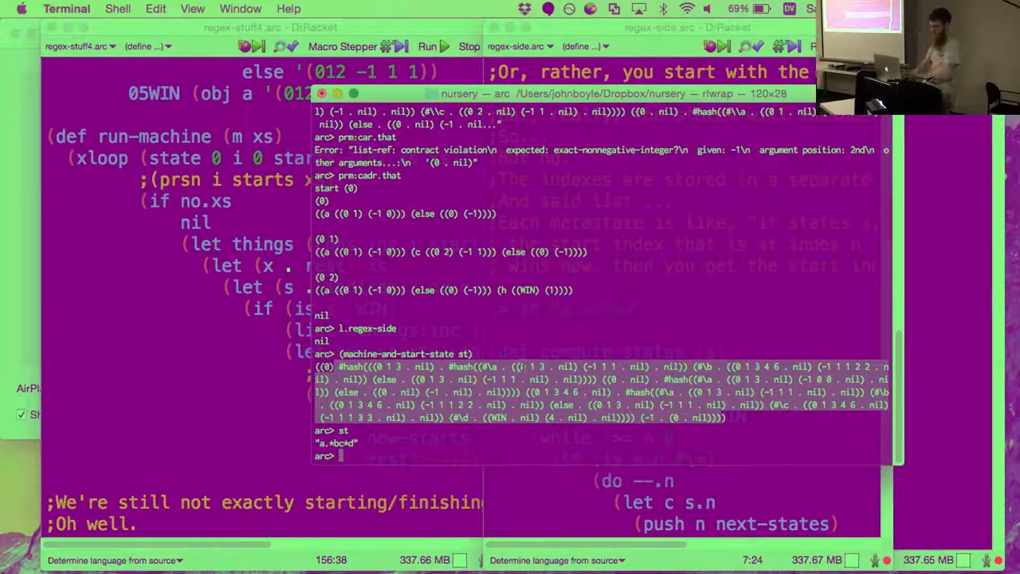
Pretty-print the generated machine with prm:cadr in the Arc REPL and select state (0 1 3).
{"action": "type", "text": "prm"}
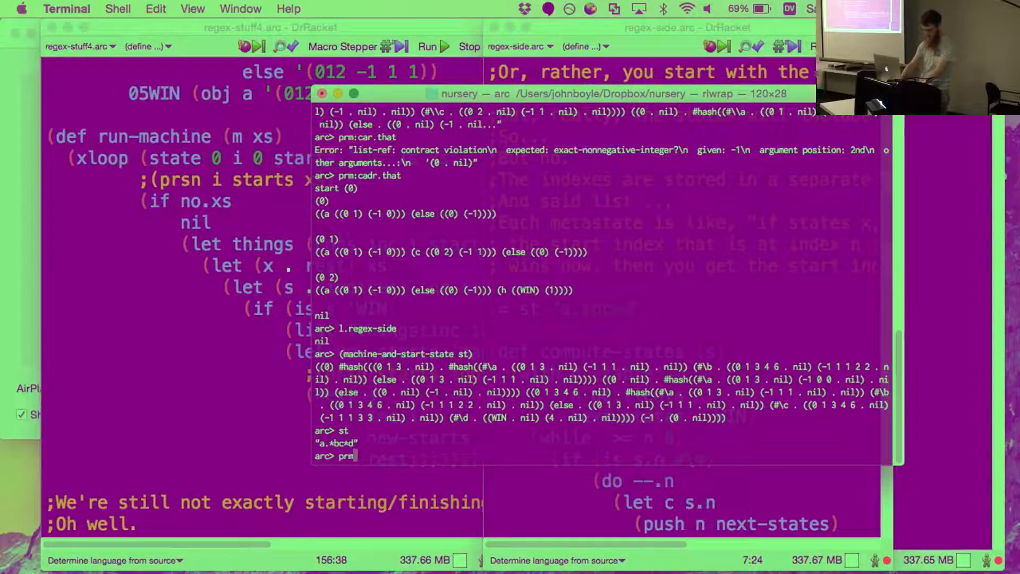
{"action": "type", "text": "cadr.thatt"}
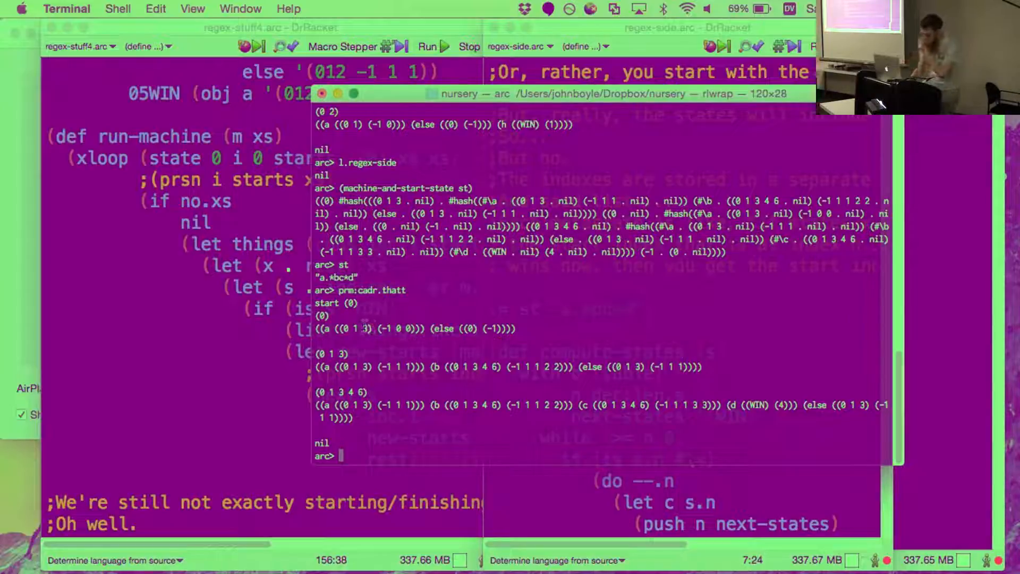
{"action": "double_click", "coordinate": [356, 328]}
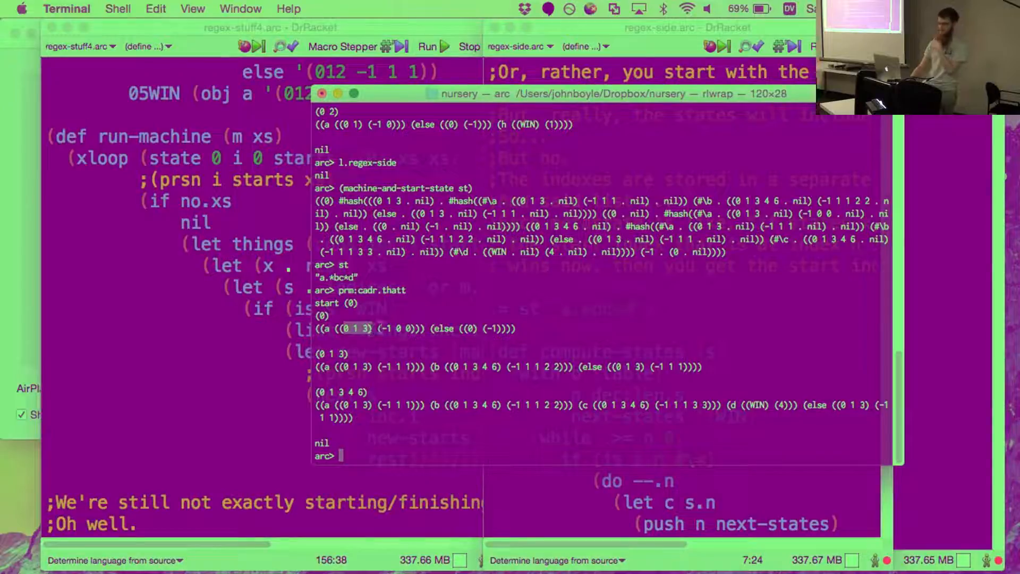